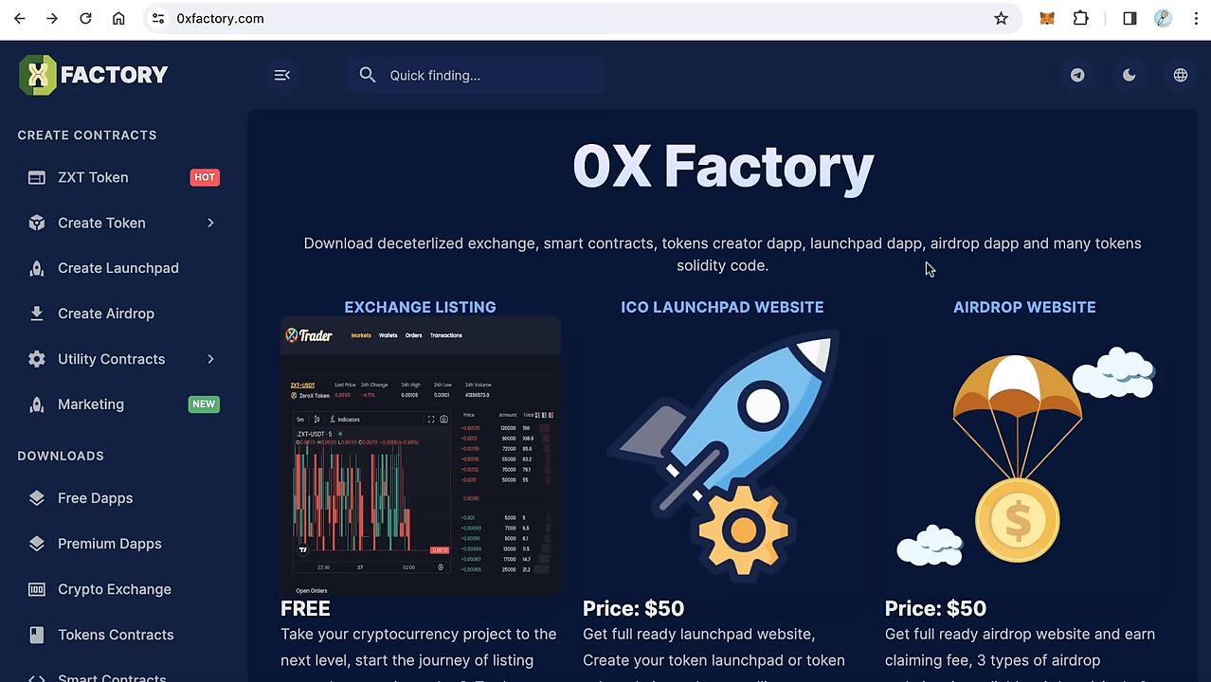
Scroll down to 0xFactory's free Exchange Listing offer and start its application
{"action": "scroll", "scroll_direction": "down", "scroll_amount": 3}
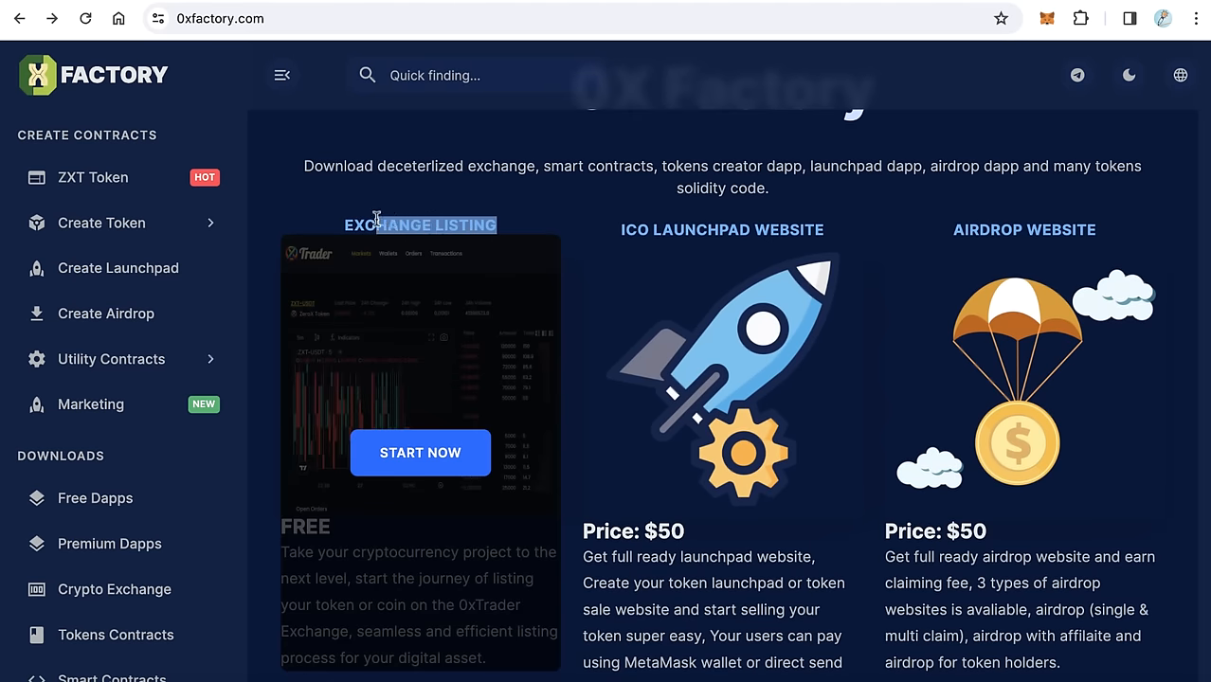
{"action": "scroll", "scroll_direction": "down", "scroll_amount": 3}
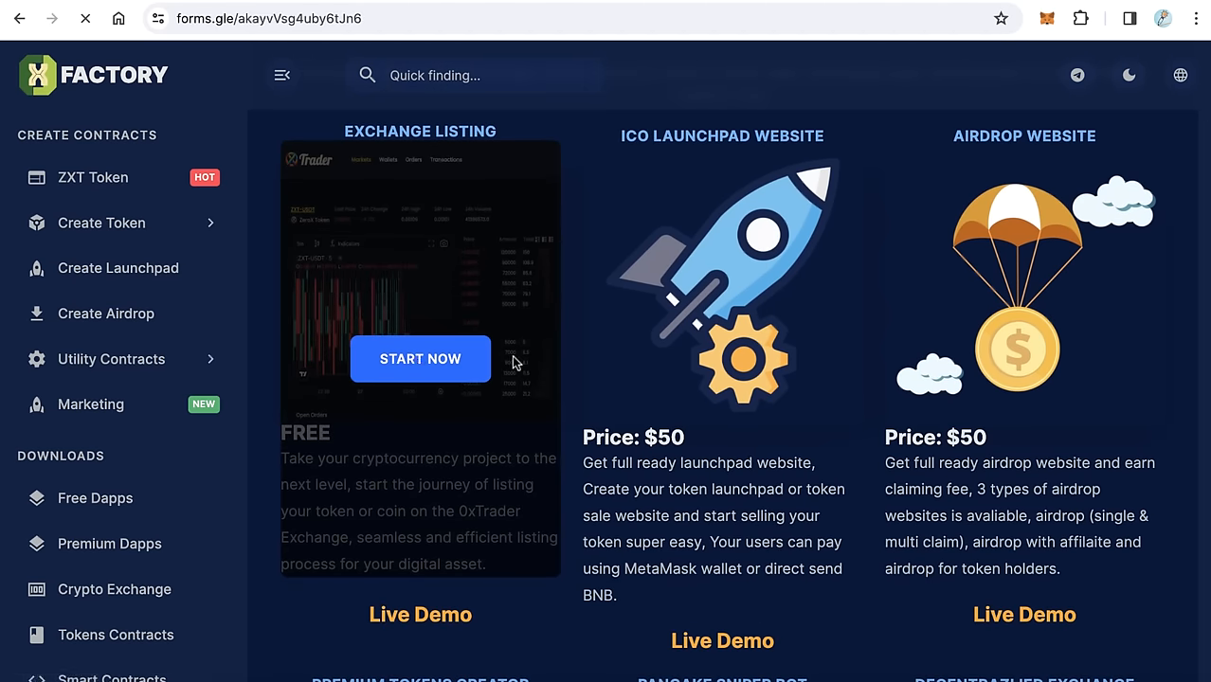
Open the 0xTrader Free Listing Google Form and review its two prerequisite steps
{"action": "left_click", "coordinate": [420, 358]}
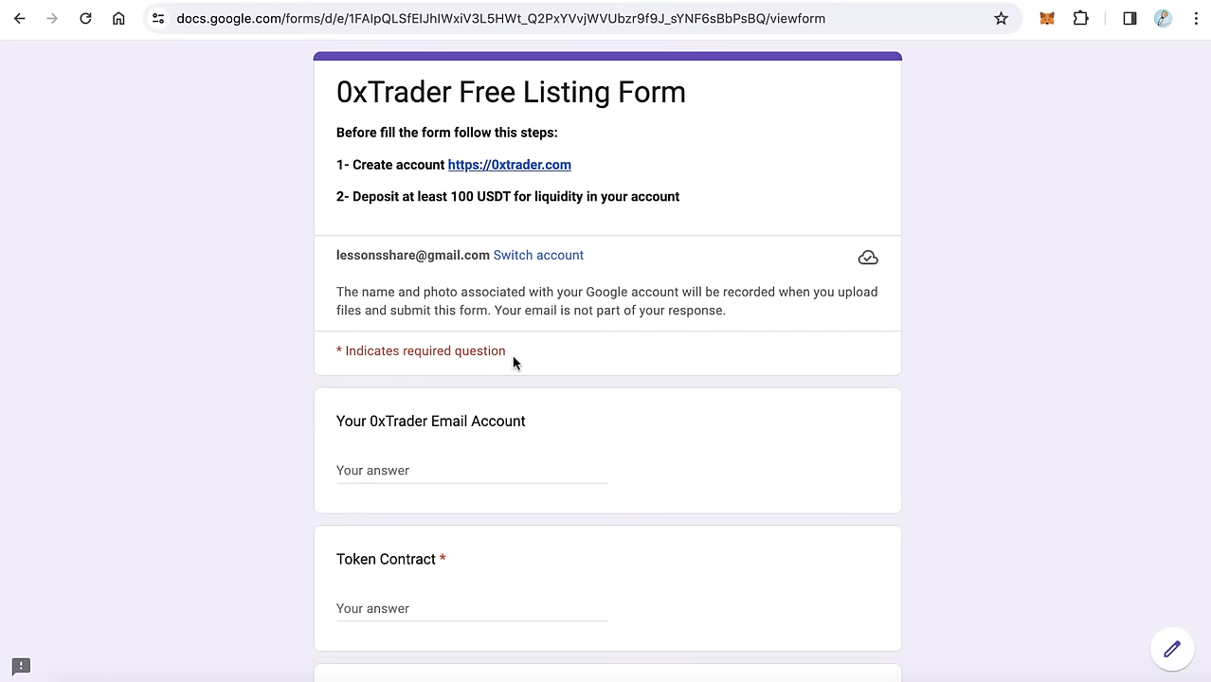
{"action": "mouse_move", "coordinate": [604, 344]}
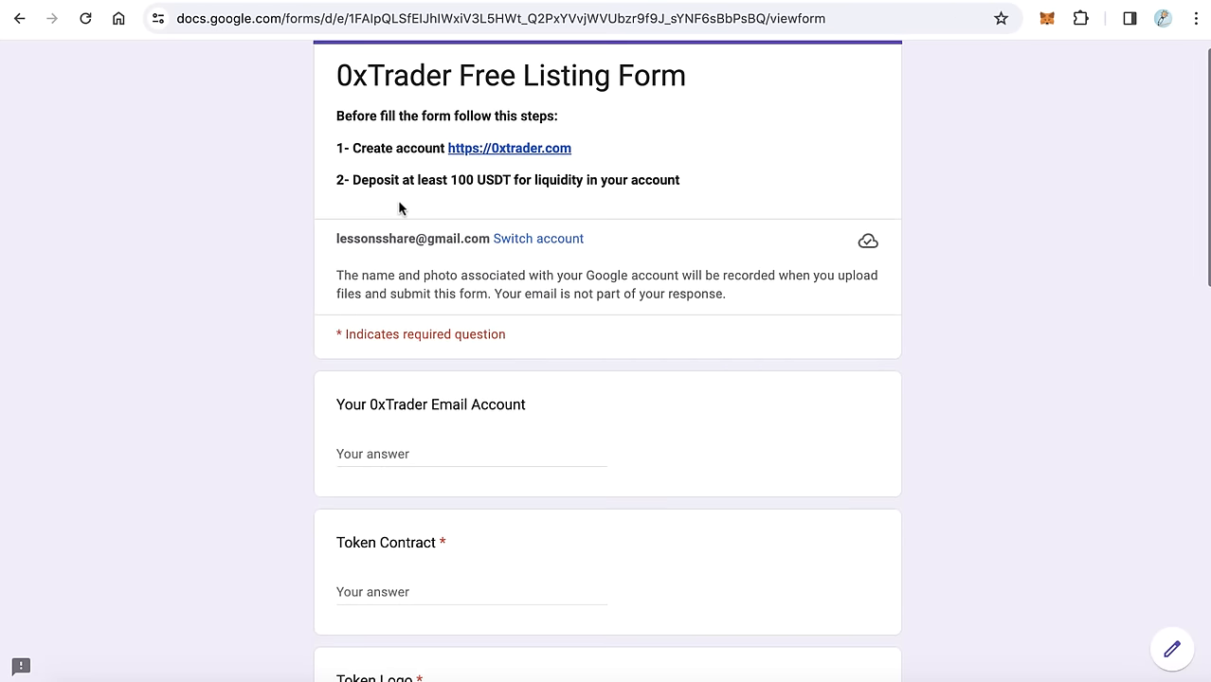
{"action": "scroll", "scroll_direction": "up", "scroll_amount": 3}
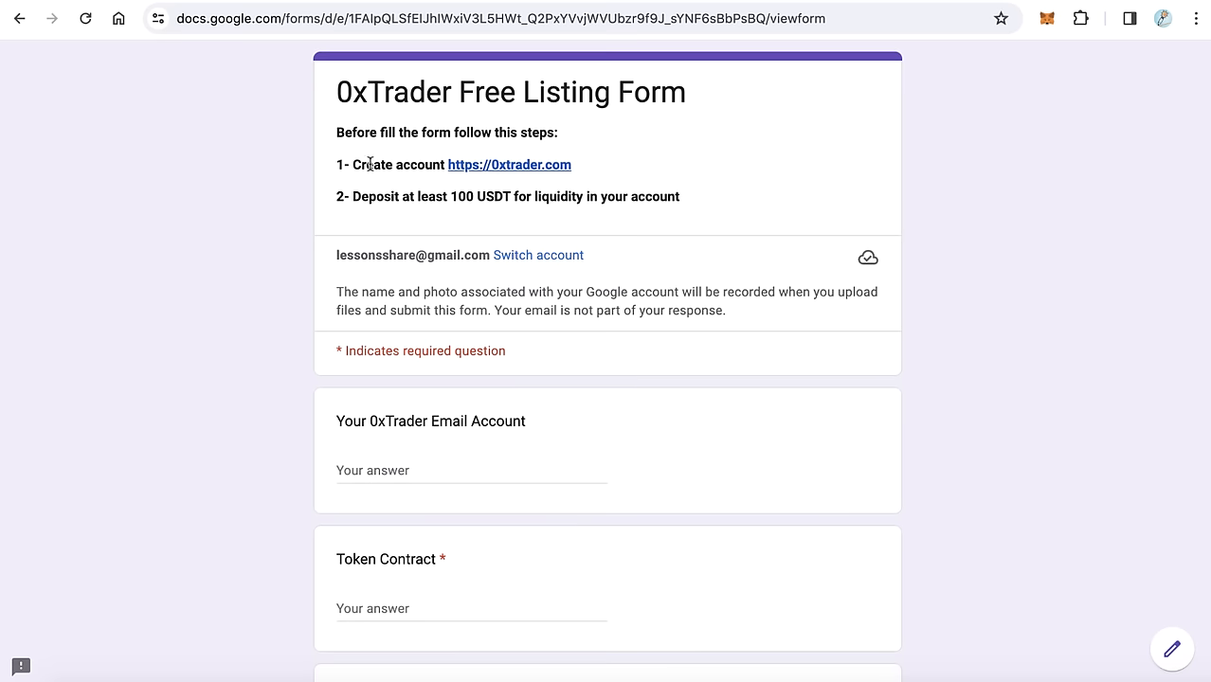
{"action": "mouse_move", "coordinate": [477, 177]}
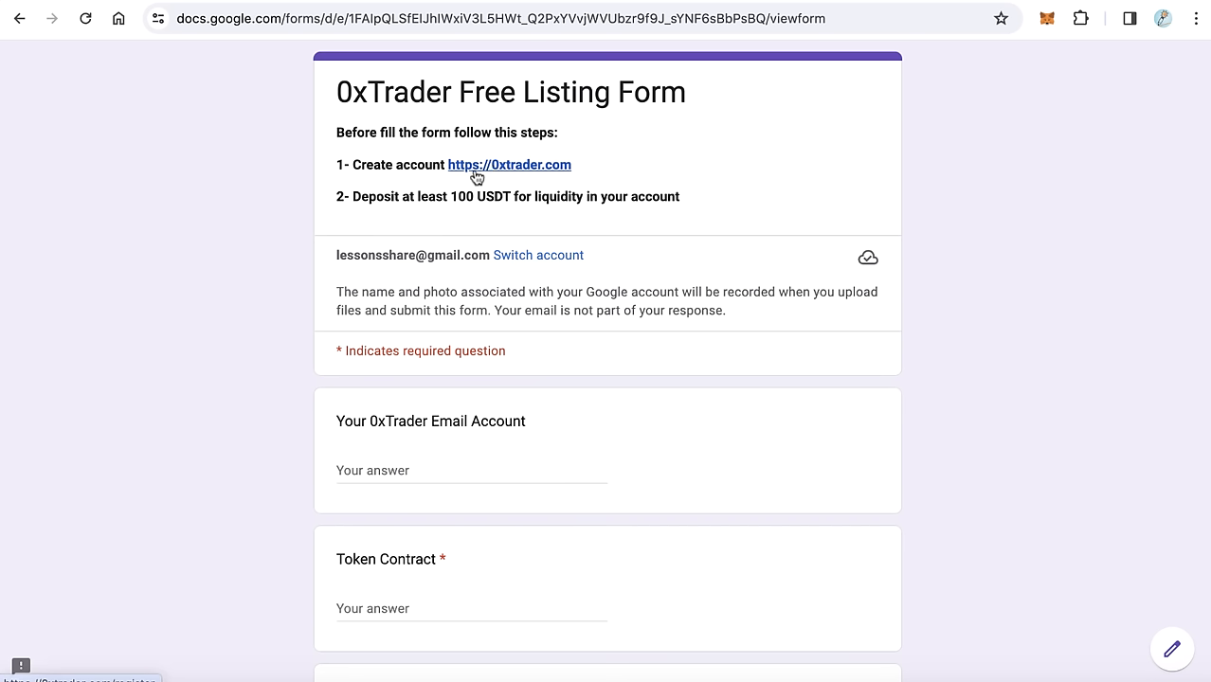
{"action": "mouse_move", "coordinate": [514, 175]}
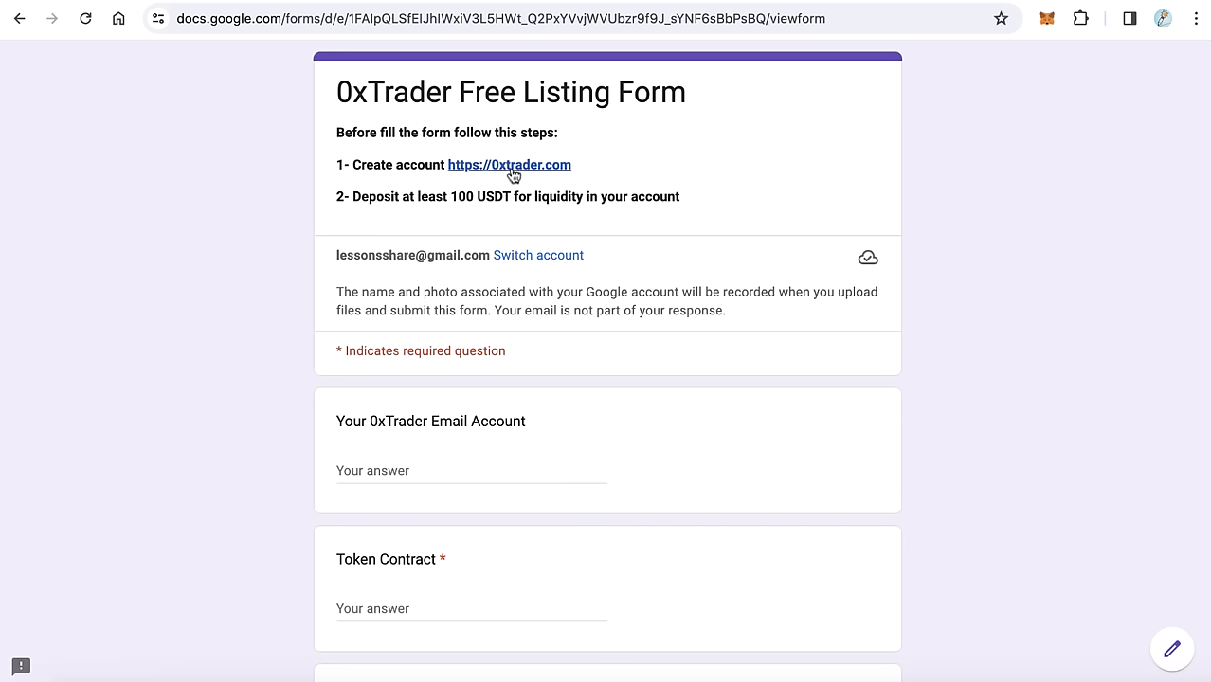
Register an 0xTrader account accepting the Terms of Service, then note the 100 USDT minimum deposit
{"action": "left_click", "coordinate": [509, 164]}
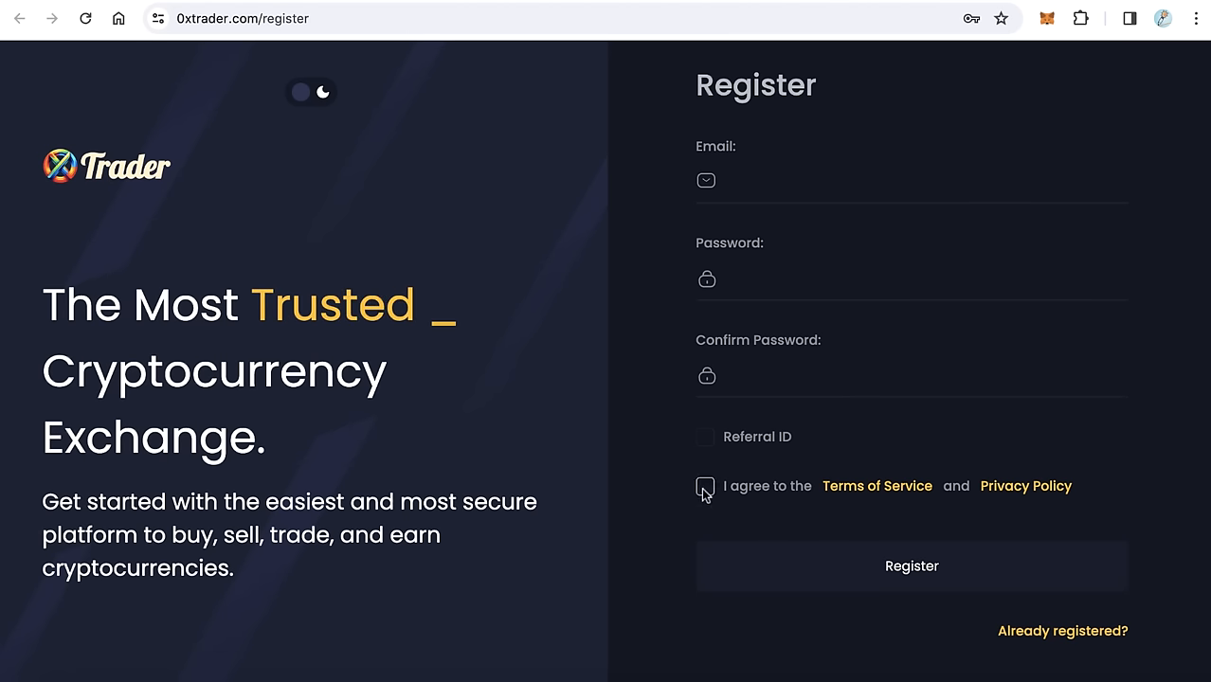
{"action": "left_click", "coordinate": [705, 486]}
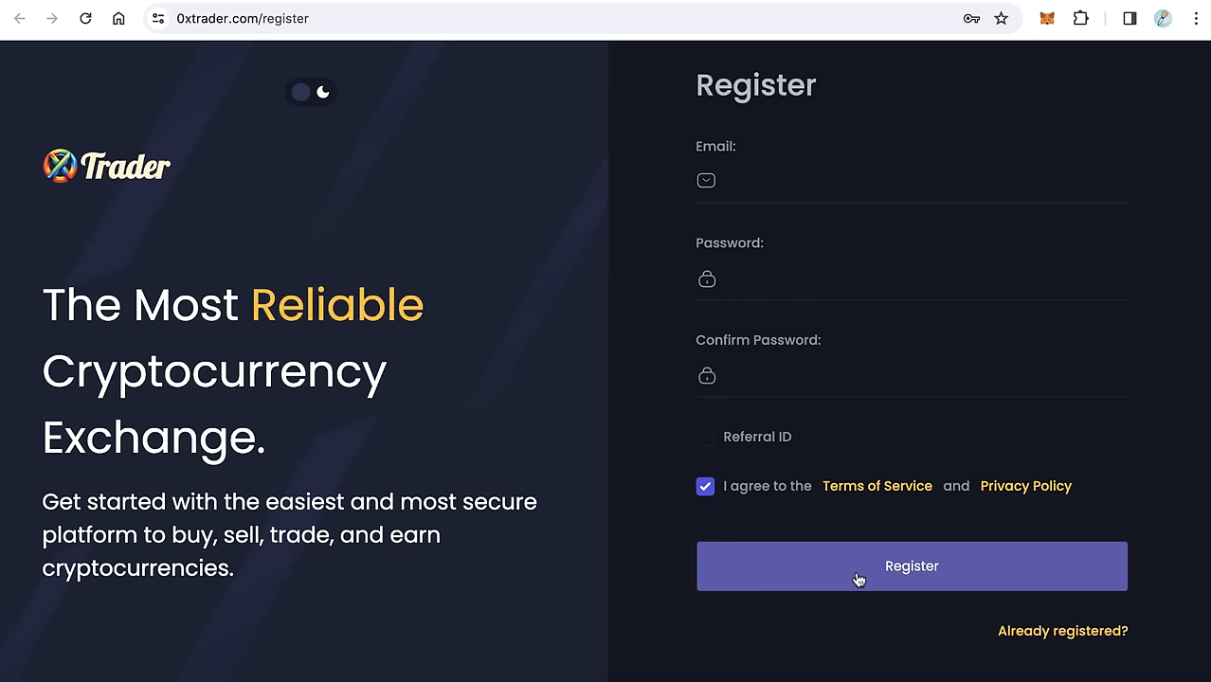
{"action": "left_click", "coordinate": [911, 566]}
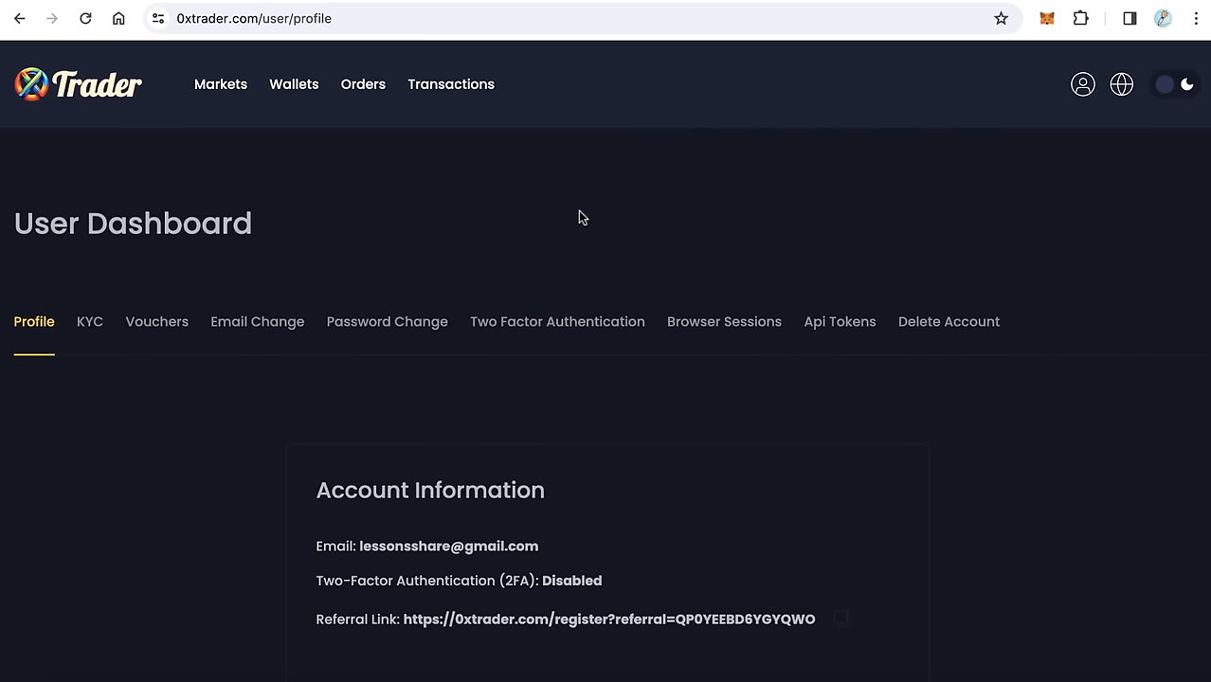
{"action": "mouse_move", "coordinate": [579, 90]}
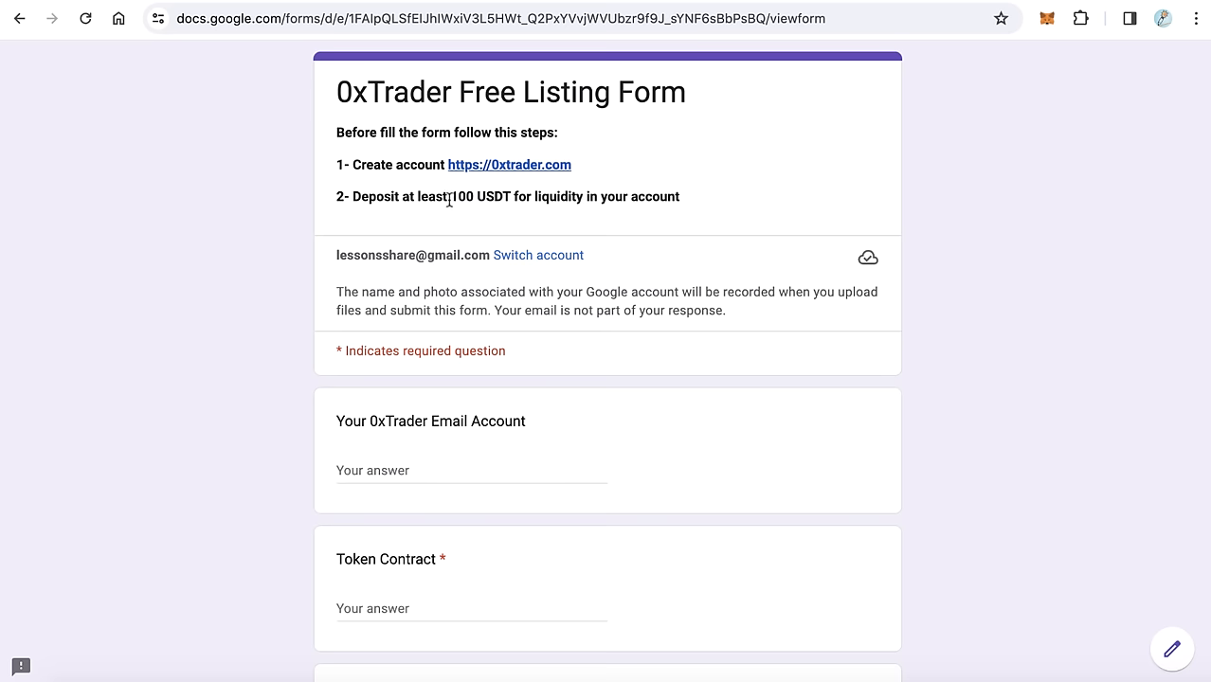
{"action": "double_click", "coordinate": [481, 196]}
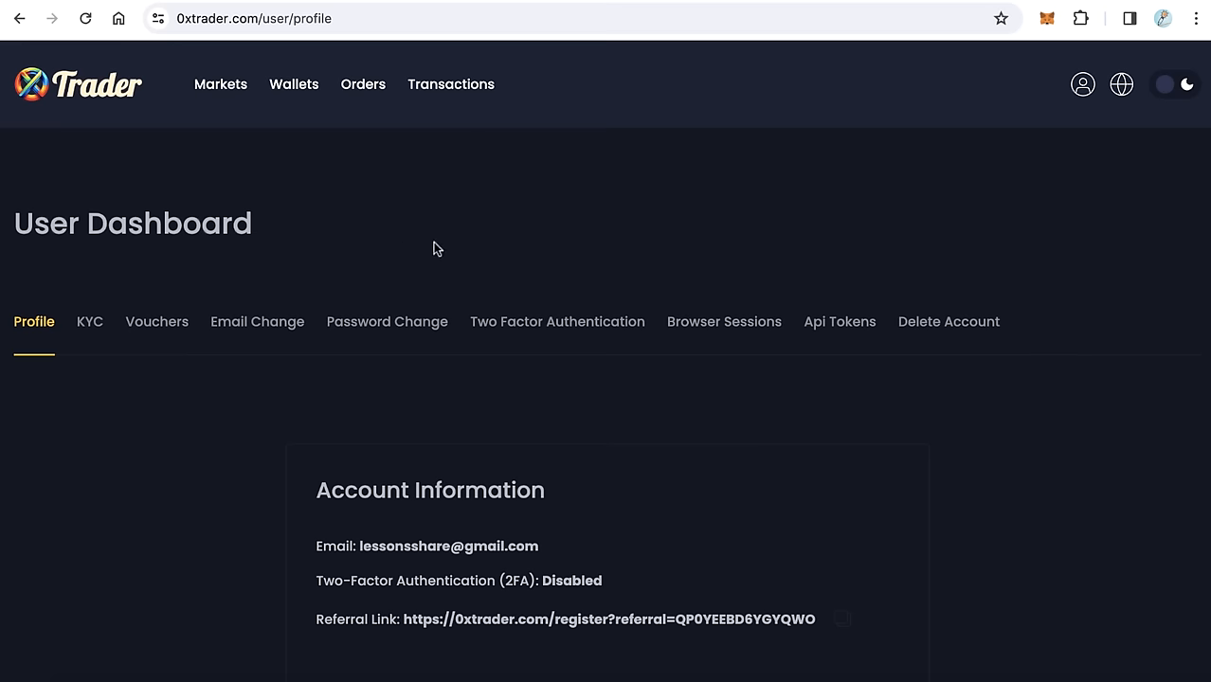
{"action": "mouse_move", "coordinate": [294, 84]}
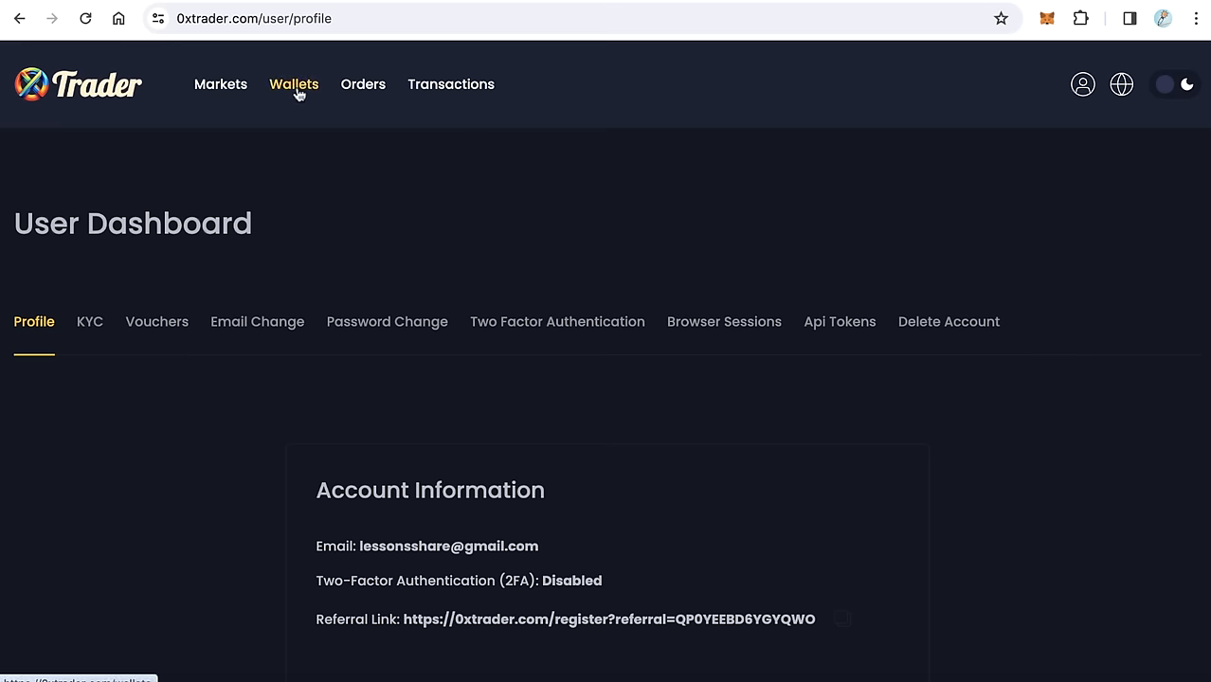
Open the USDT deposit page from the wallet balances list
{"action": "left_click", "coordinate": [294, 84]}
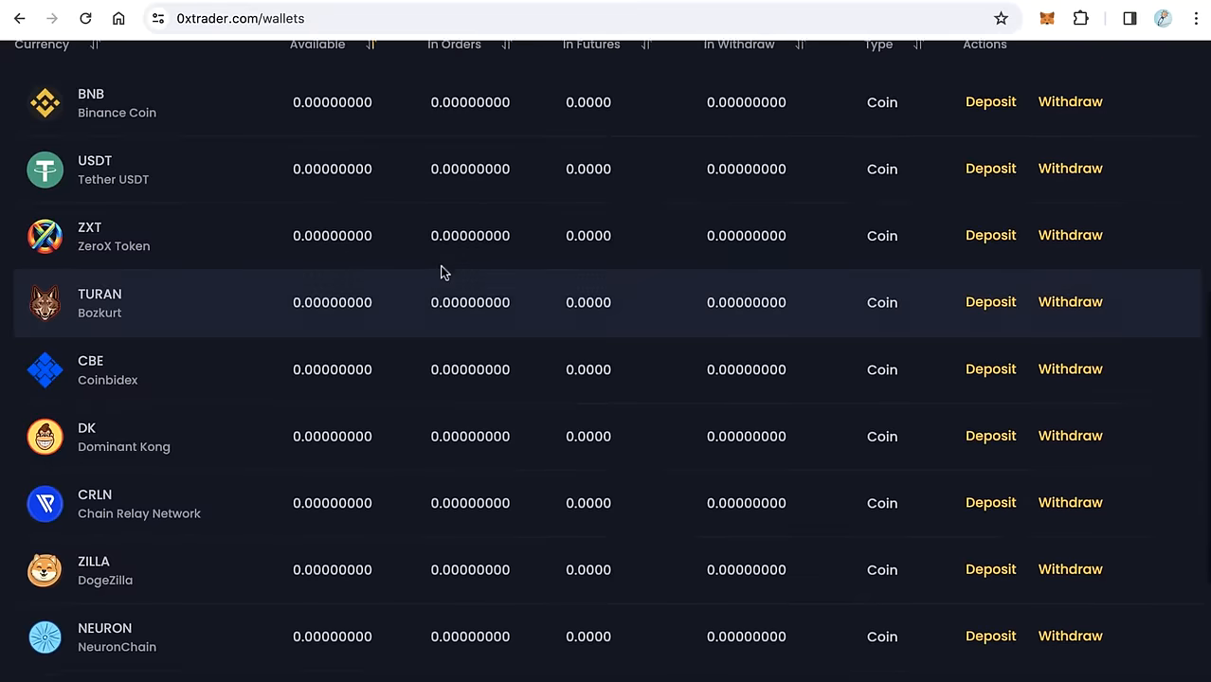
{"action": "scroll", "scroll_direction": "up", "scroll_amount": 3}
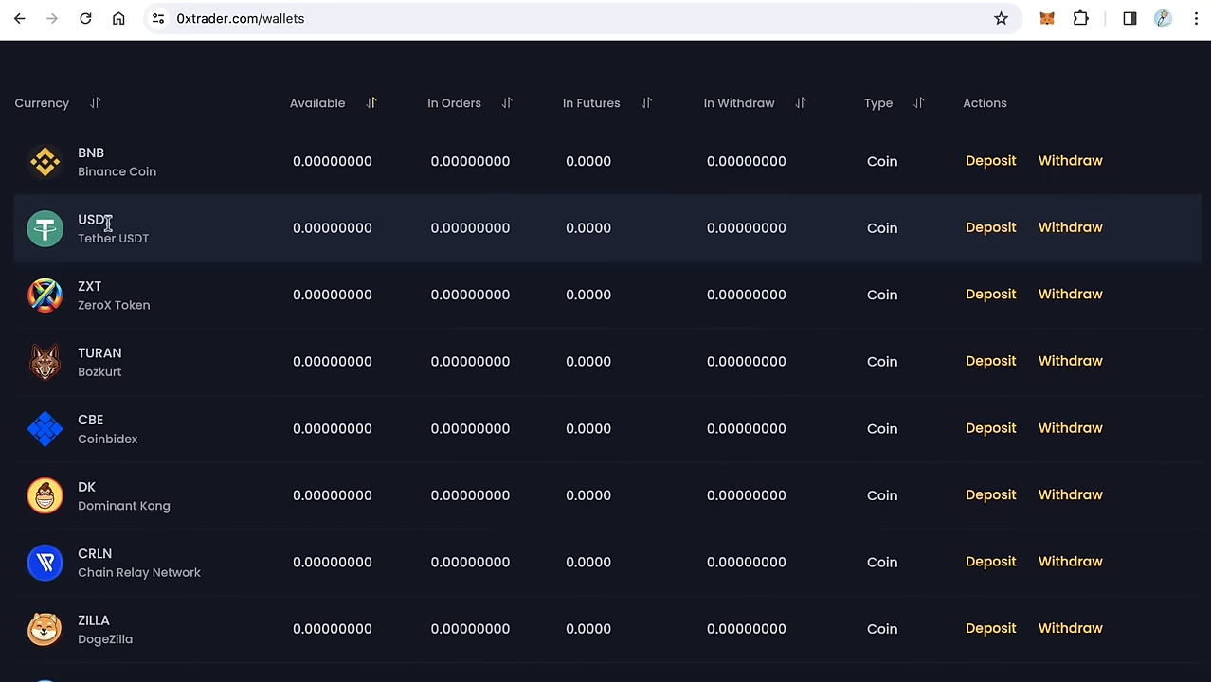
{"action": "left_click", "coordinate": [990, 226]}
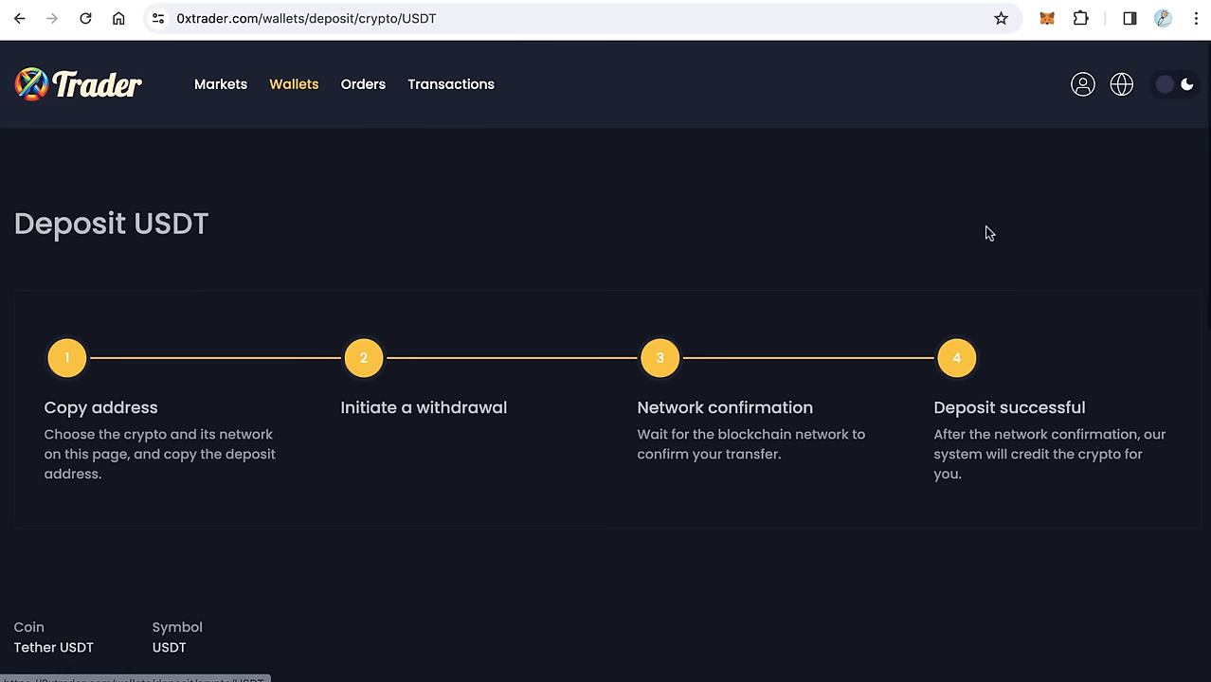
{"action": "scroll", "scroll_direction": "down", "scroll_amount": 3}
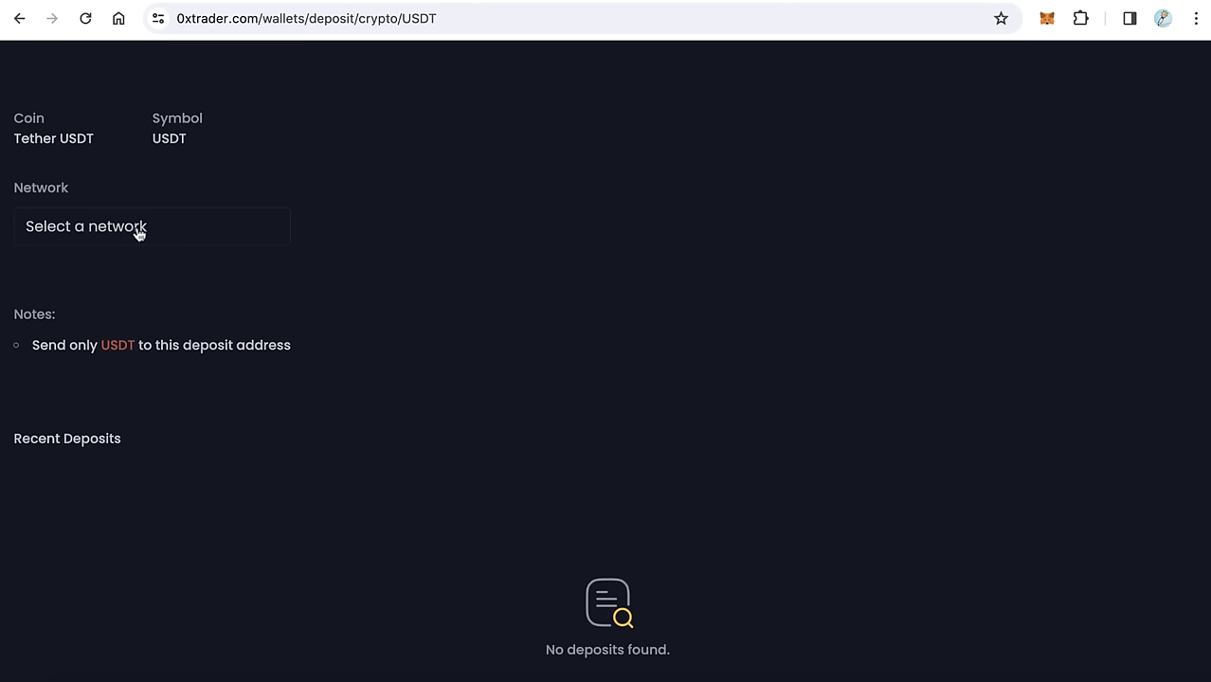
Select the BEP-20 network to show the USDT deposit address
{"action": "left_click", "coordinate": [152, 225]}
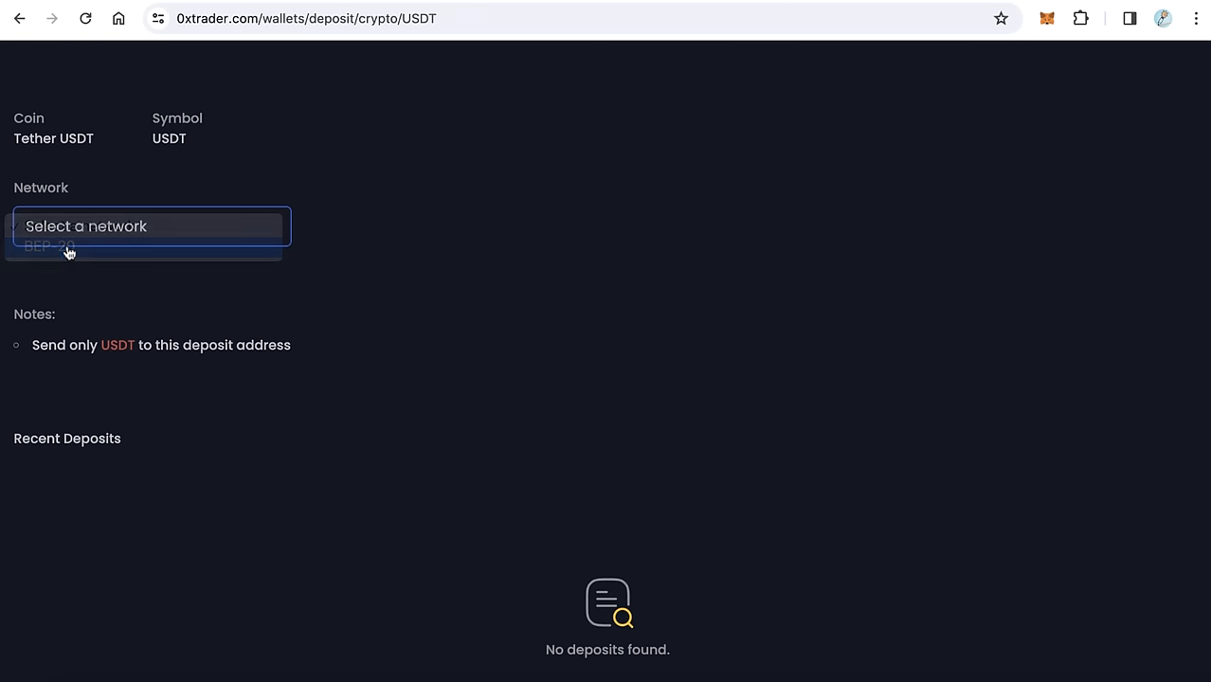
{"action": "left_click", "coordinate": [49, 246]}
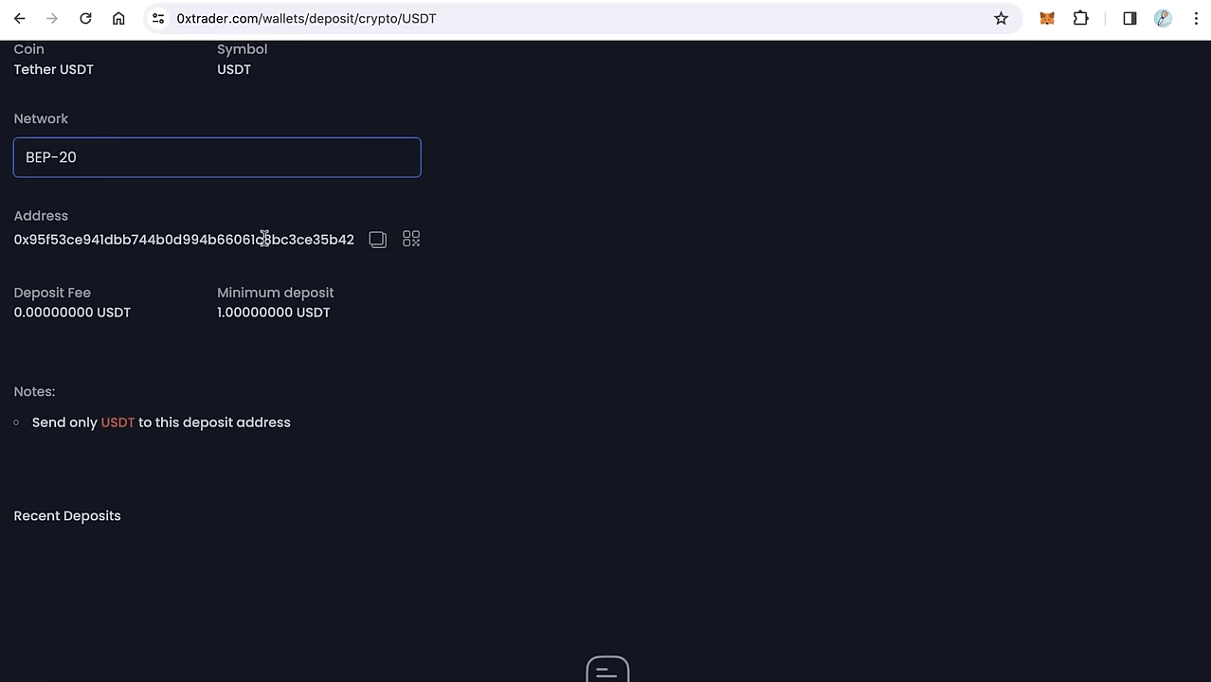
{"action": "mouse_move", "coordinate": [264, 311]}
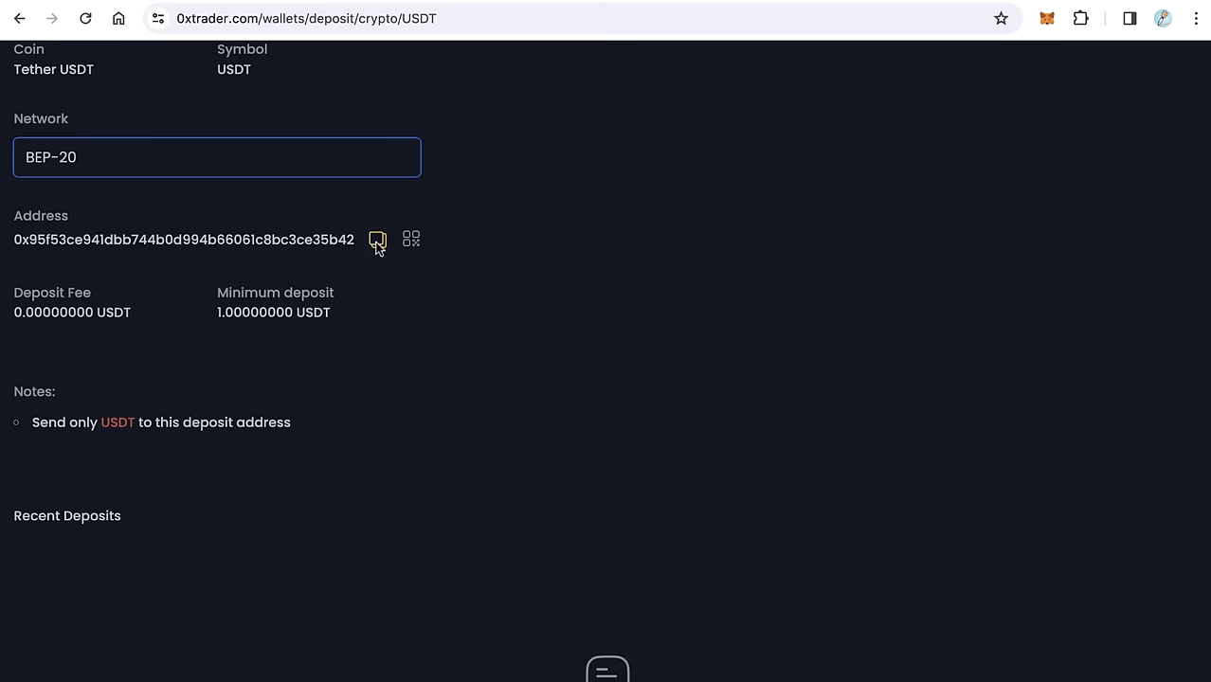
{"action": "scroll", "scroll_direction": "up", "scroll_amount": 3}
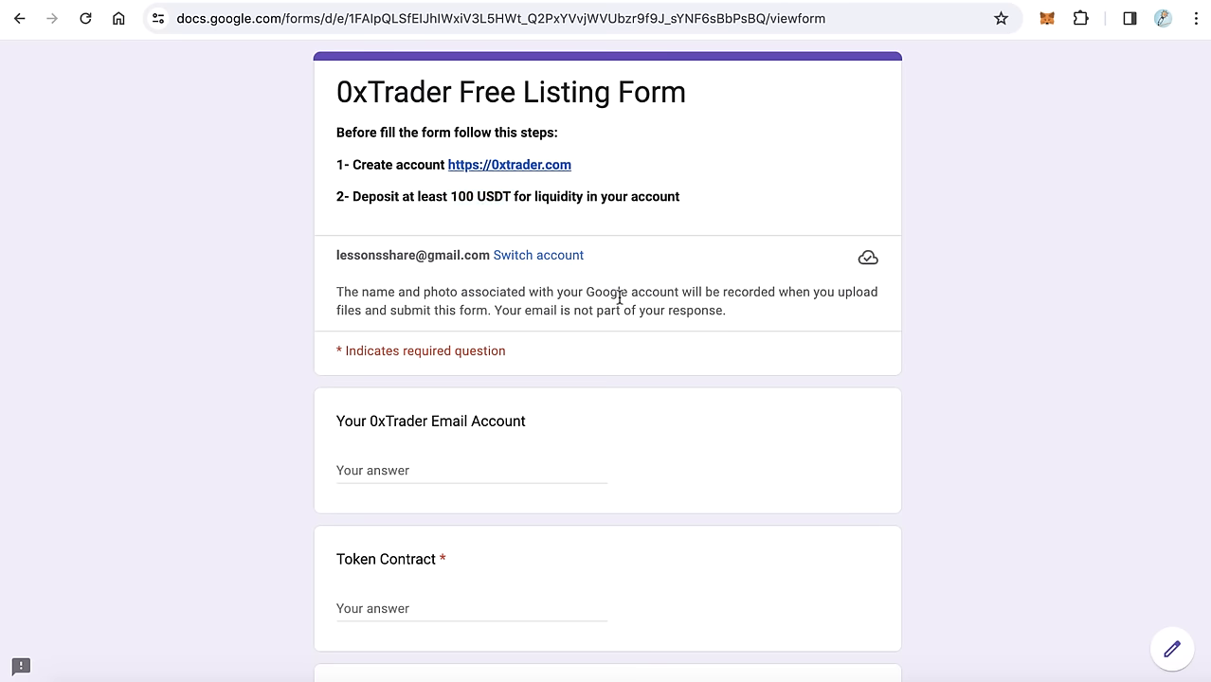
Scroll through the listing form's opening questions, starting with the email question
{"action": "scroll", "scroll_direction": "down", "scroll_amount": 3}
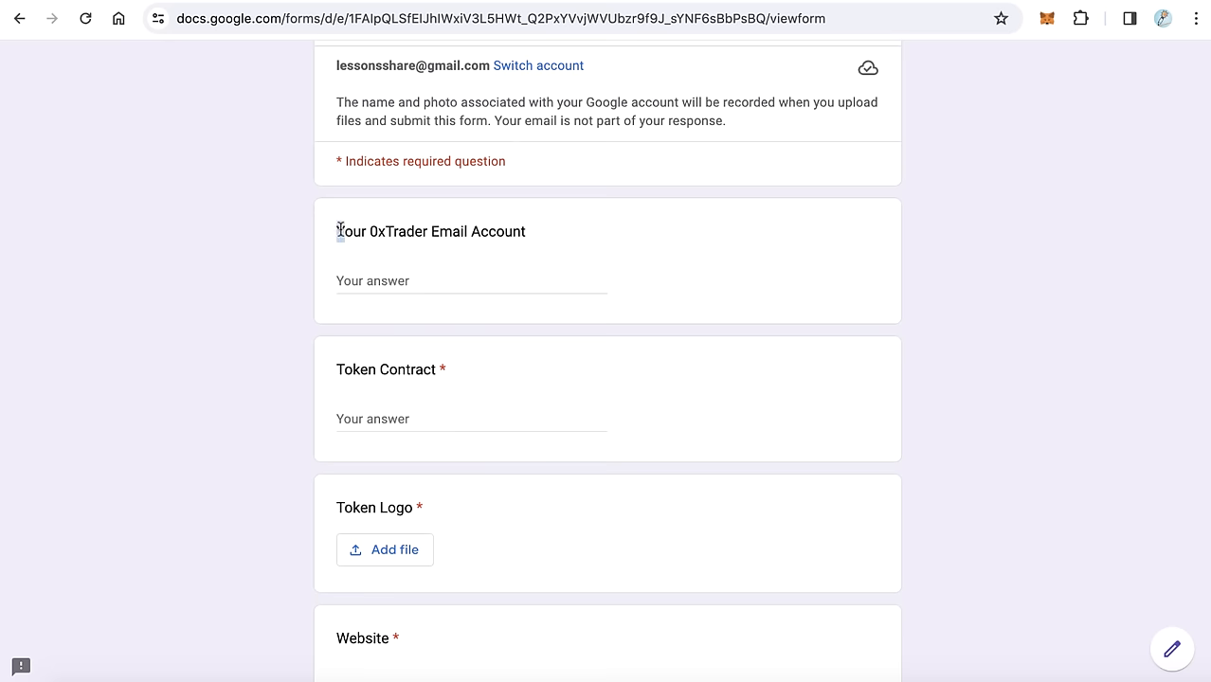
{"action": "double_click", "coordinate": [429, 231]}
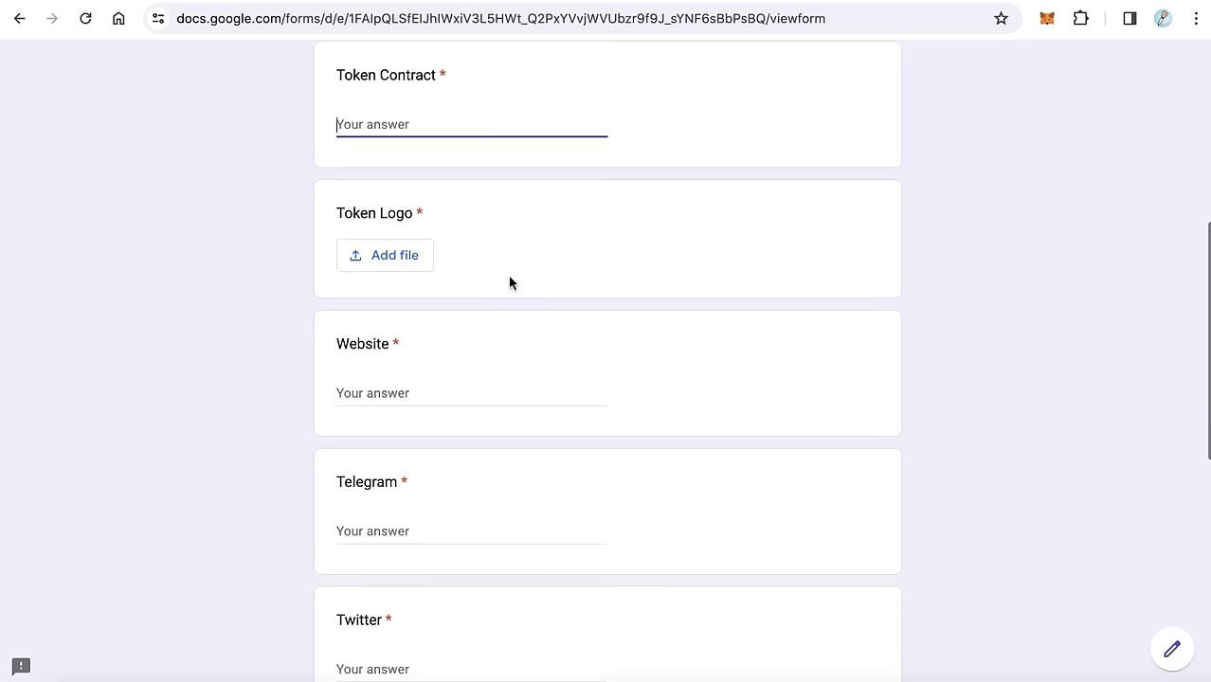
{"action": "scroll", "scroll_direction": "down", "scroll_amount": 3}
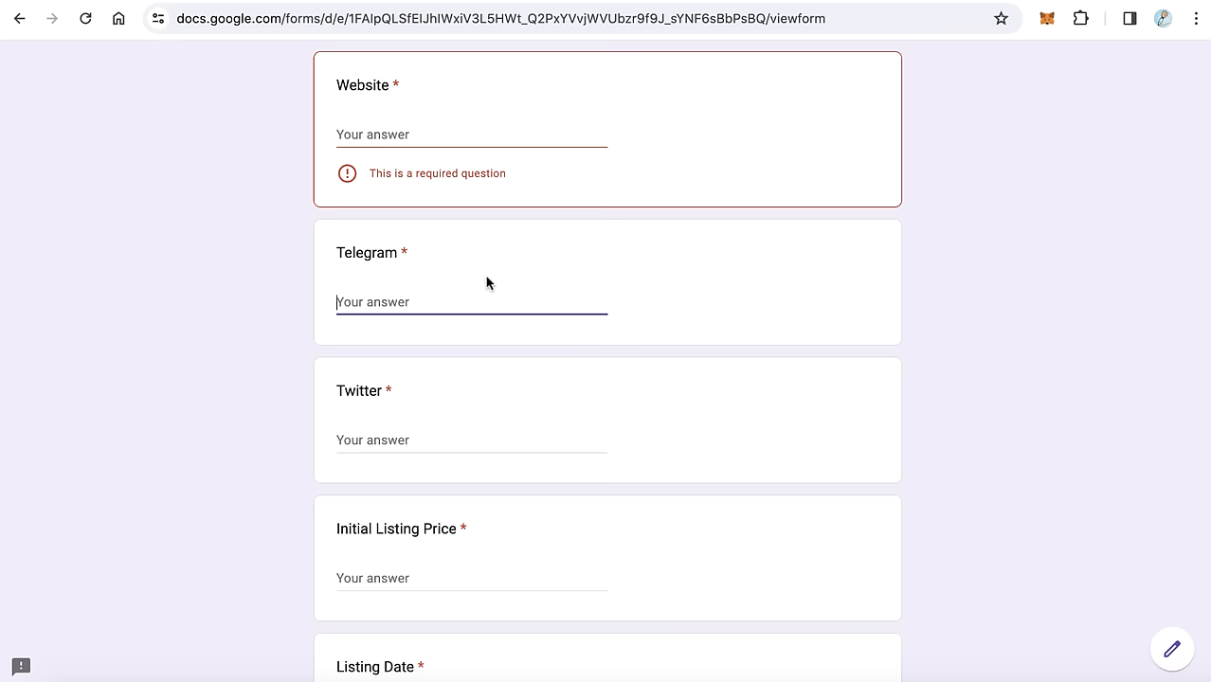
{"action": "scroll", "scroll_direction": "down", "scroll_amount": 3}
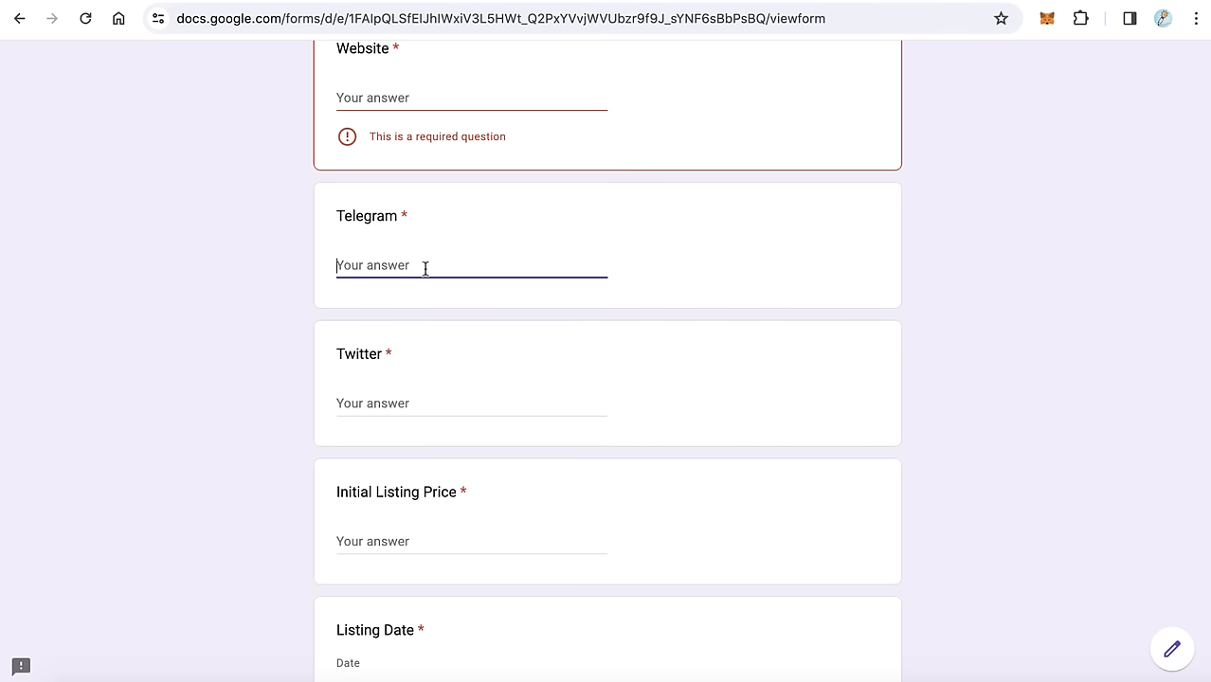
{"action": "mouse_move", "coordinate": [457, 274]}
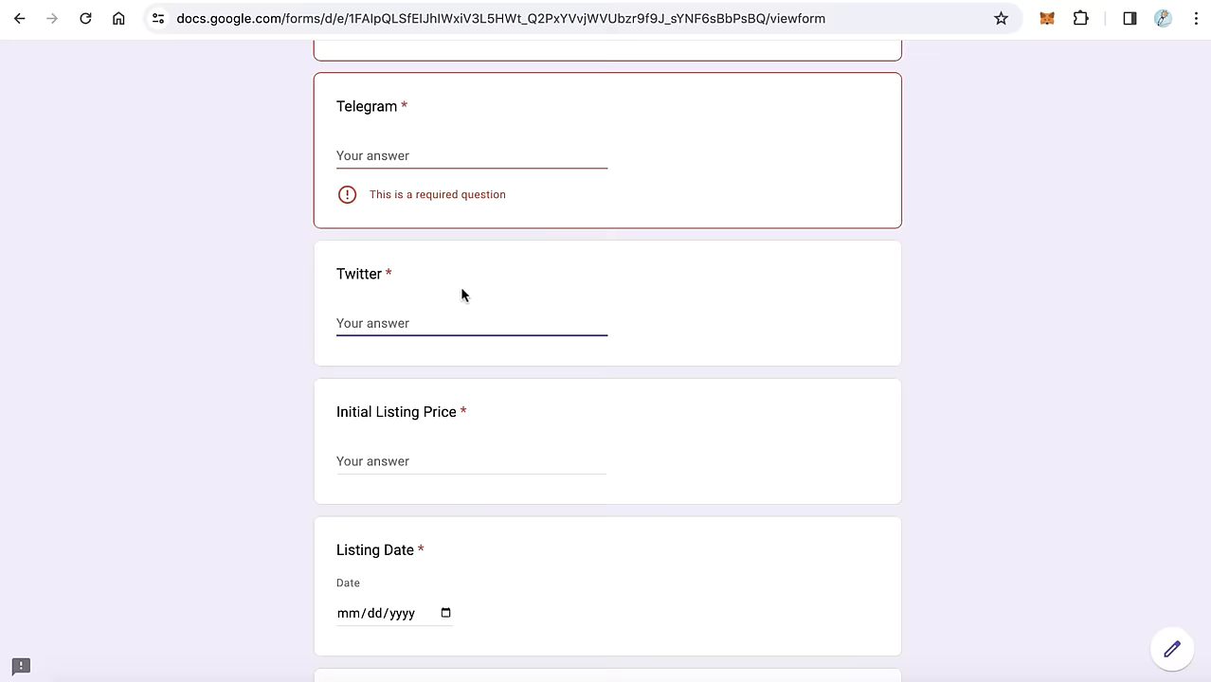
Review the remaining questions, leaving Initial Listing Price empty, down to Project Owner Telegram
{"action": "scroll", "scroll_direction": "down", "scroll_amount": 3}
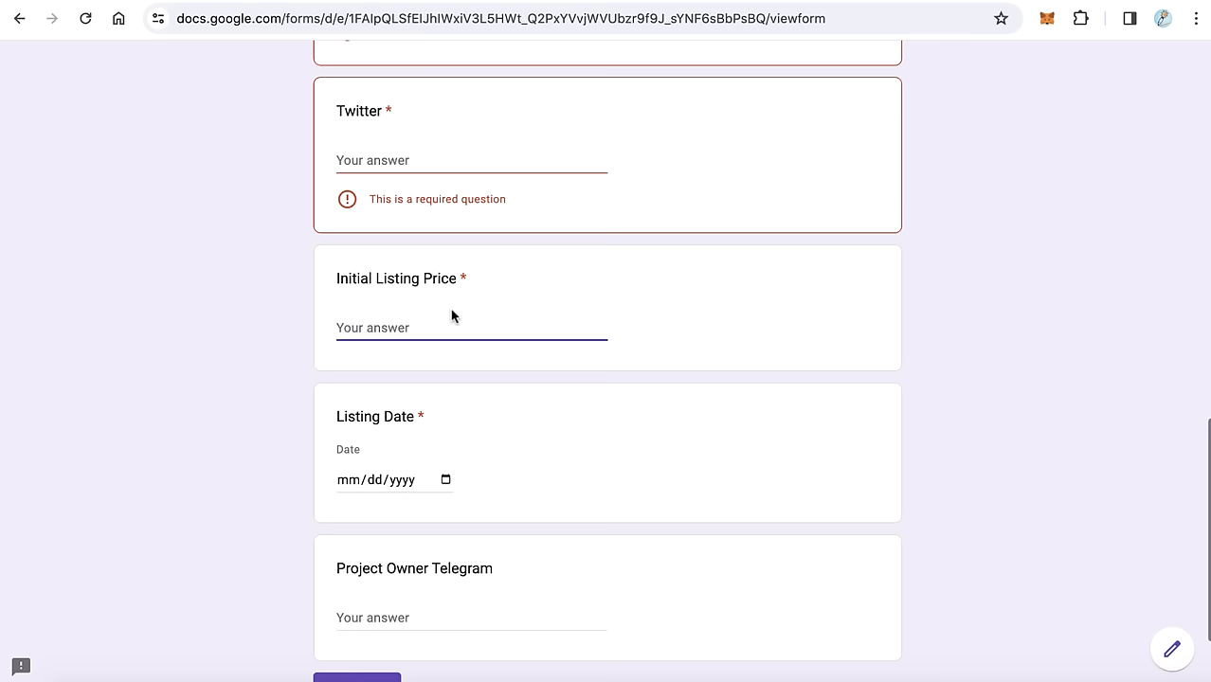
{"action": "scroll", "scroll_direction": "down", "scroll_amount": 3}
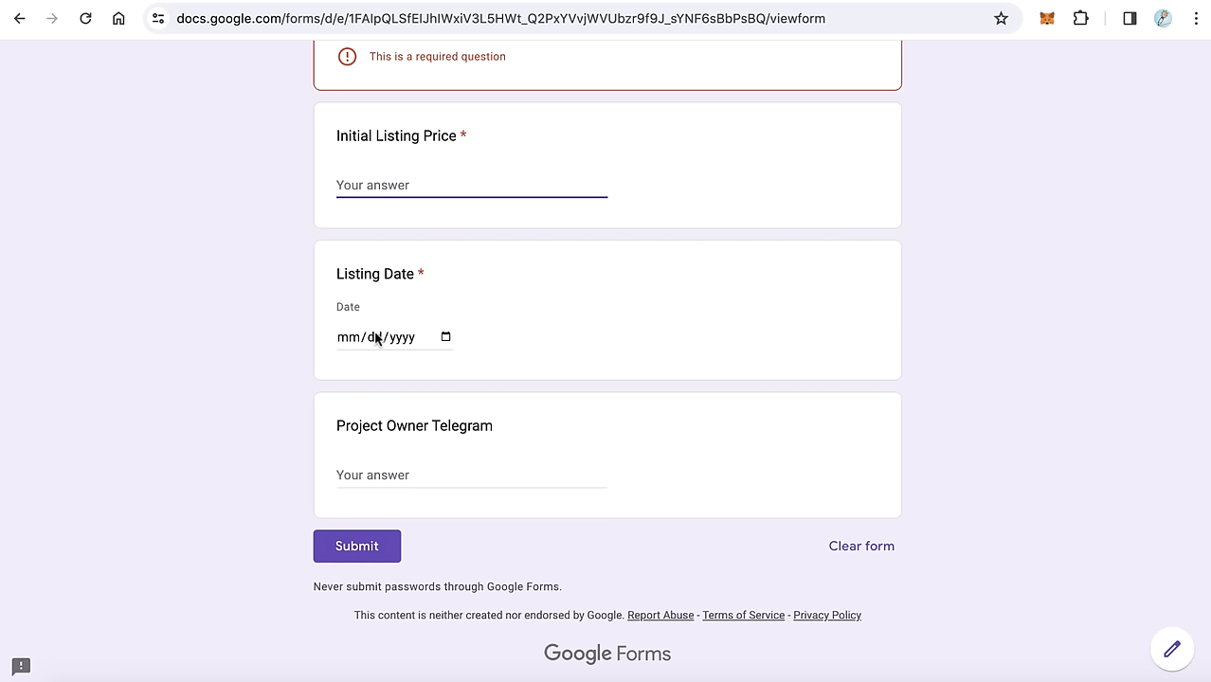
{"action": "mouse_move", "coordinate": [417, 458]}
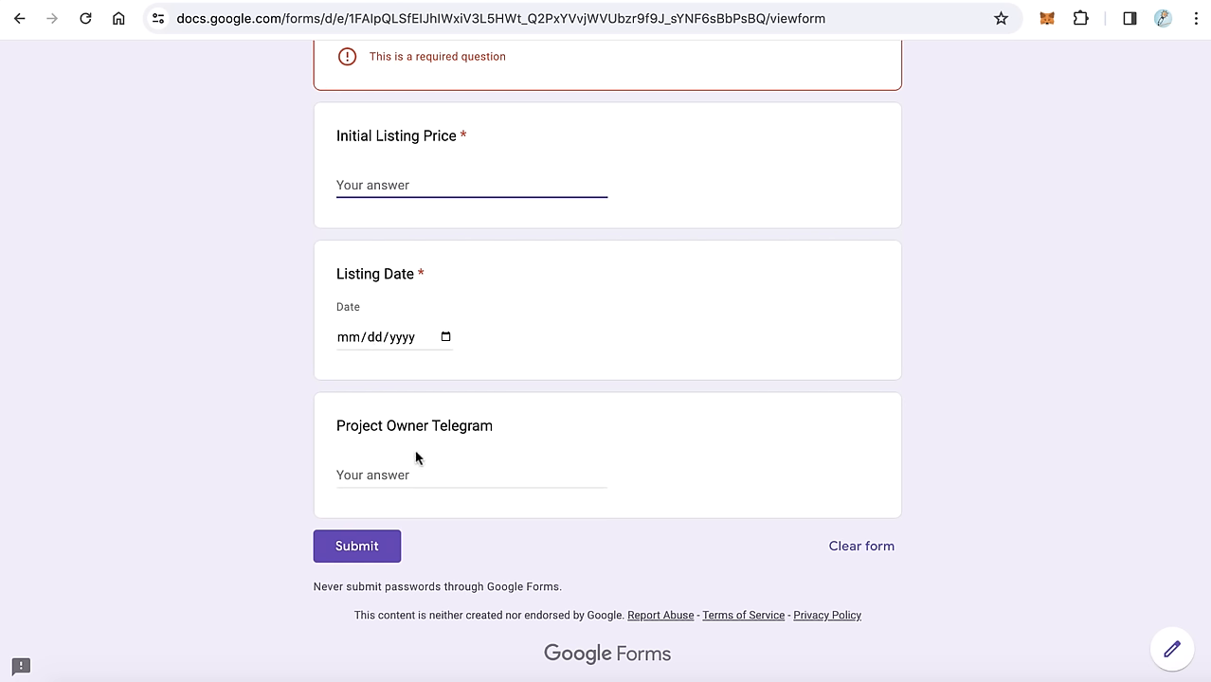
{"action": "left_click", "coordinate": [356, 546]}
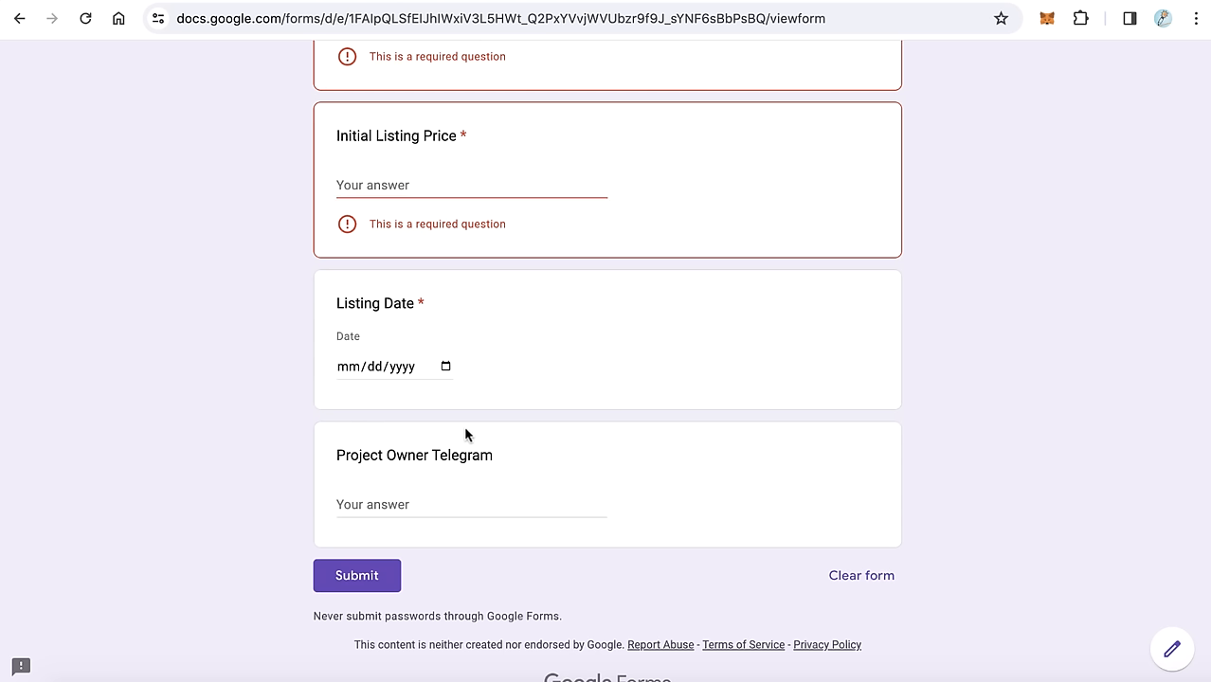
{"action": "double_click", "coordinate": [414, 454]}
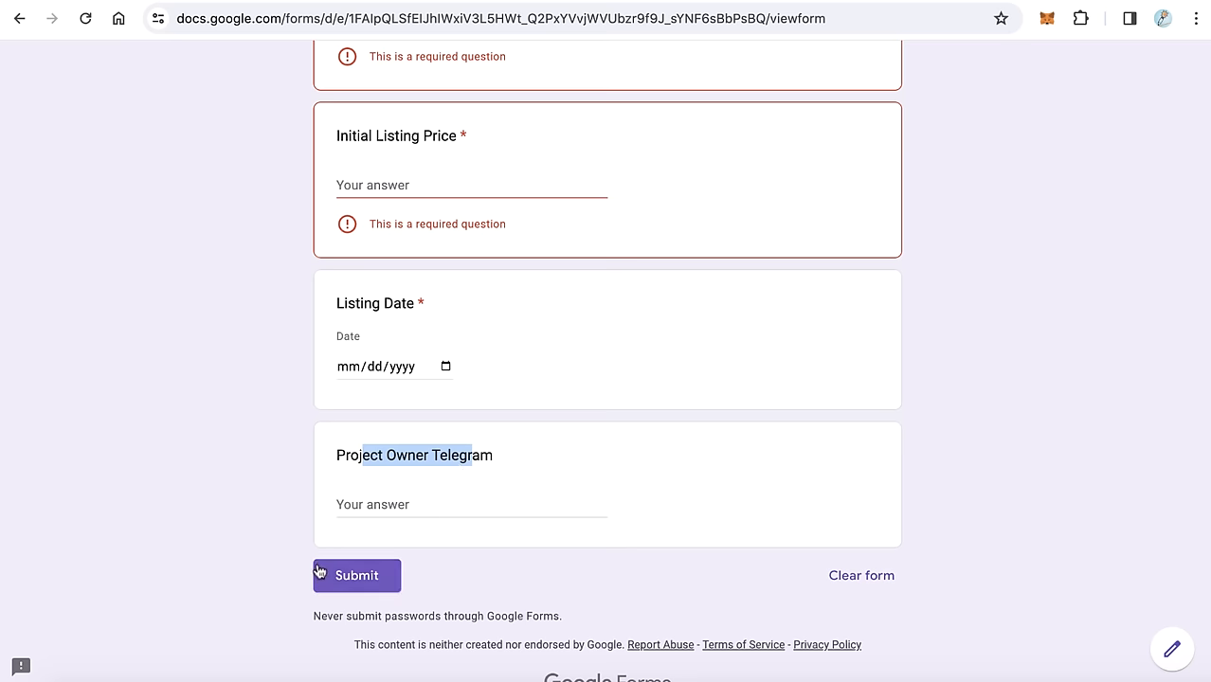
{"action": "mouse_move", "coordinate": [677, 541]}
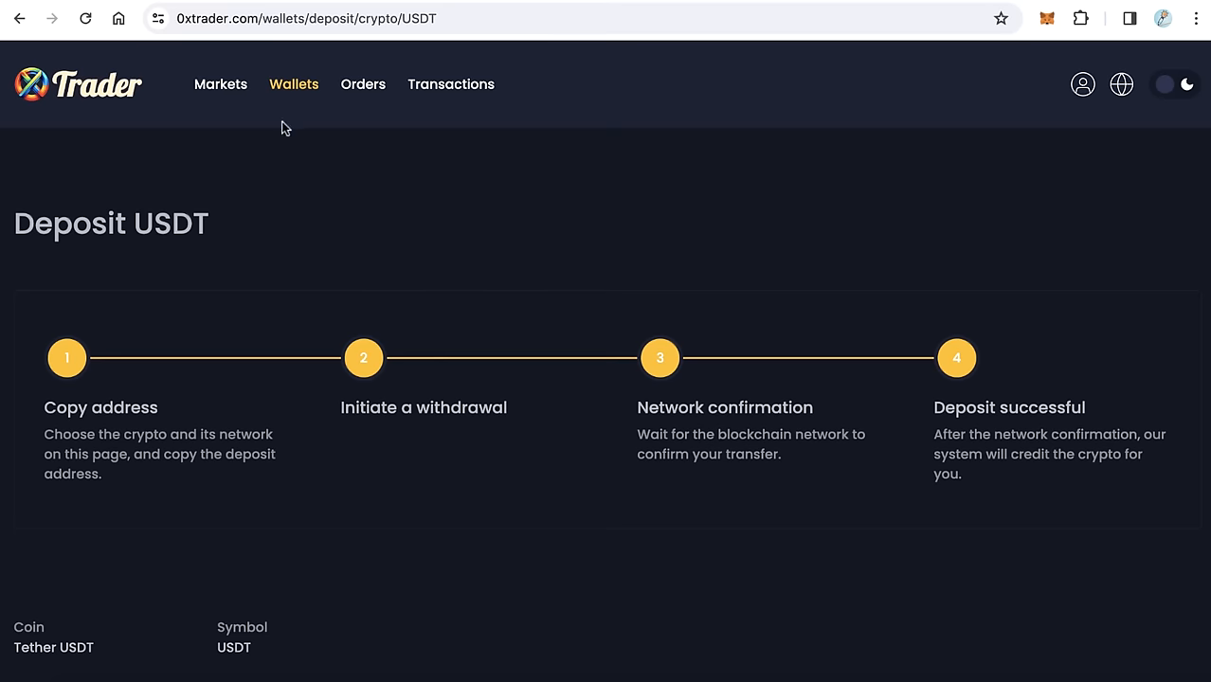
View the Markets page listing ZXT, DK, NEURON and CRLN pairs against USDT
{"action": "left_click", "coordinate": [220, 83]}
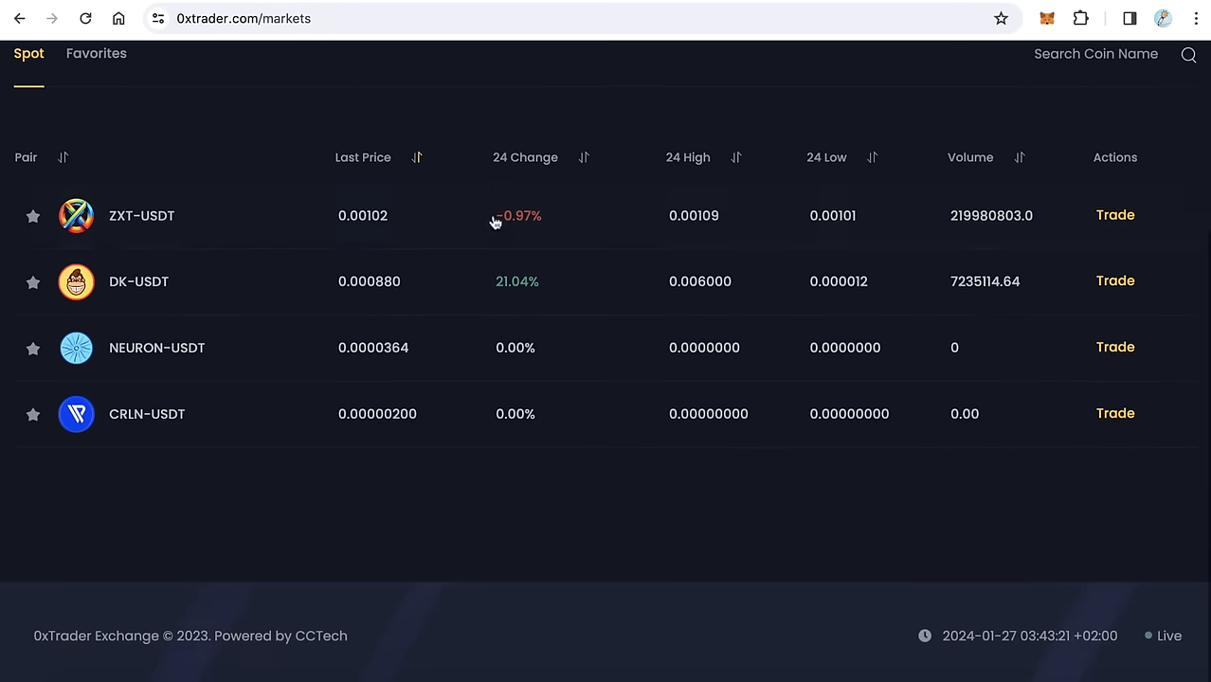
{"action": "scroll", "scroll_direction": "up", "scroll_amount": 3}
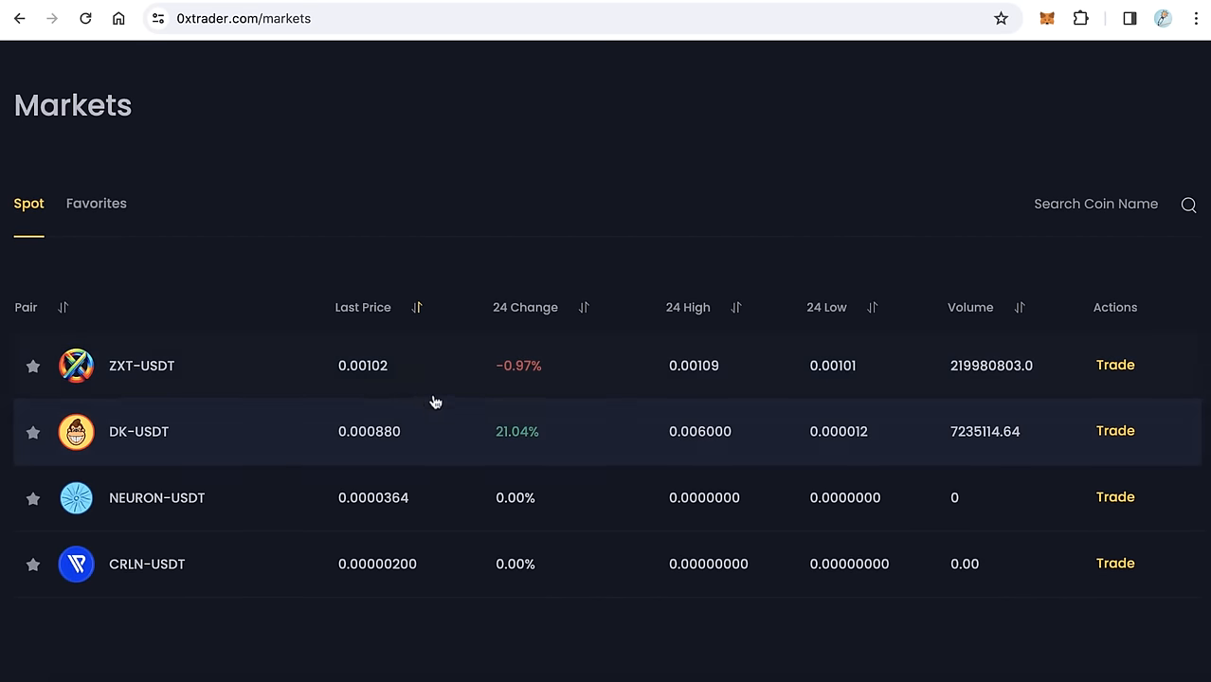
{"action": "mouse_move", "coordinate": [597, 328]}
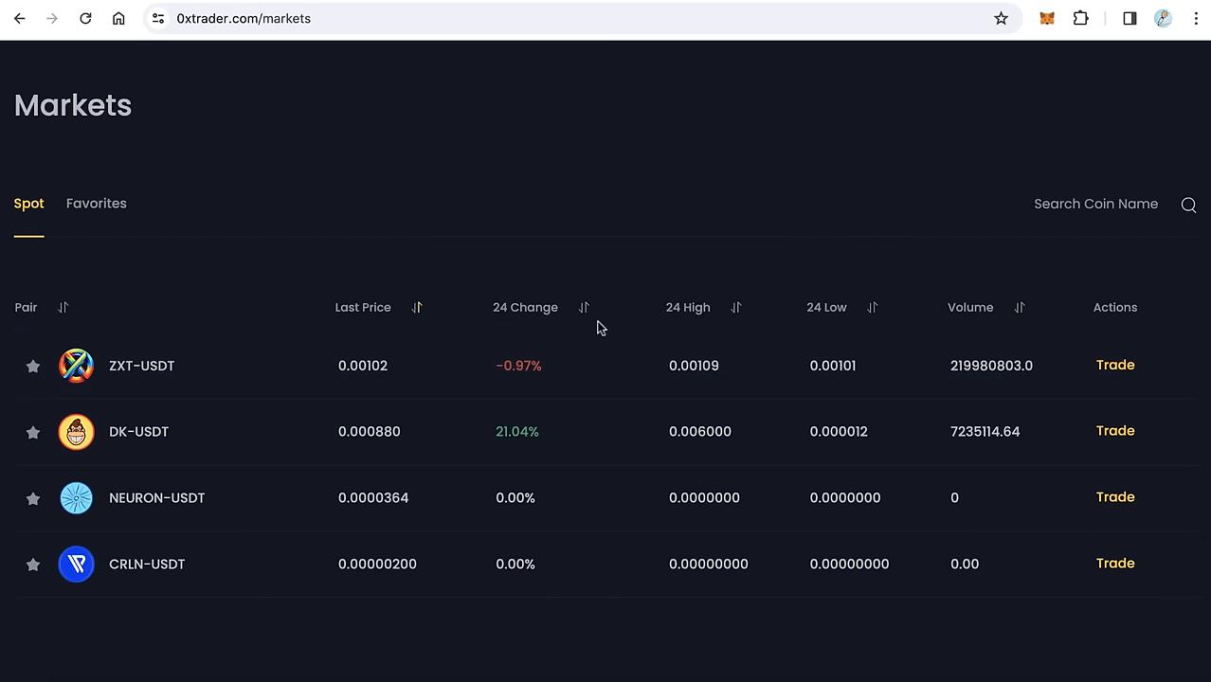